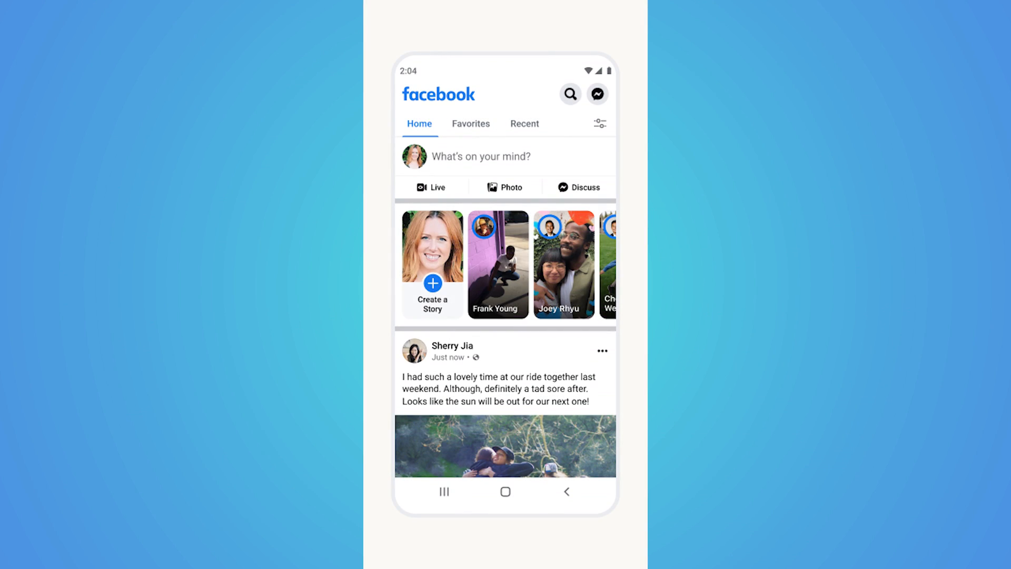
Switch the Facebook app from the home feed to the Groups page
click(506, 90)
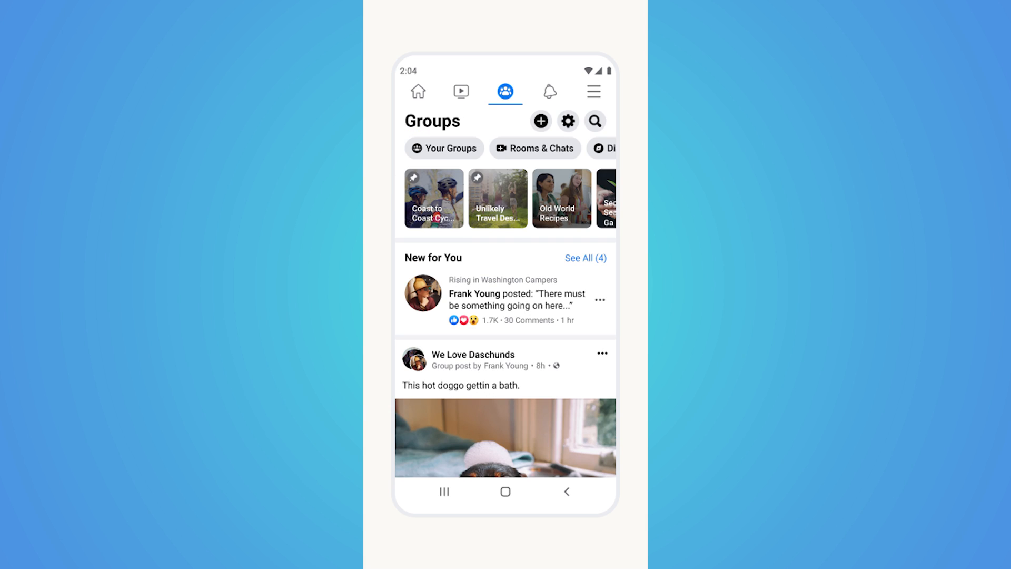
click(461, 91)
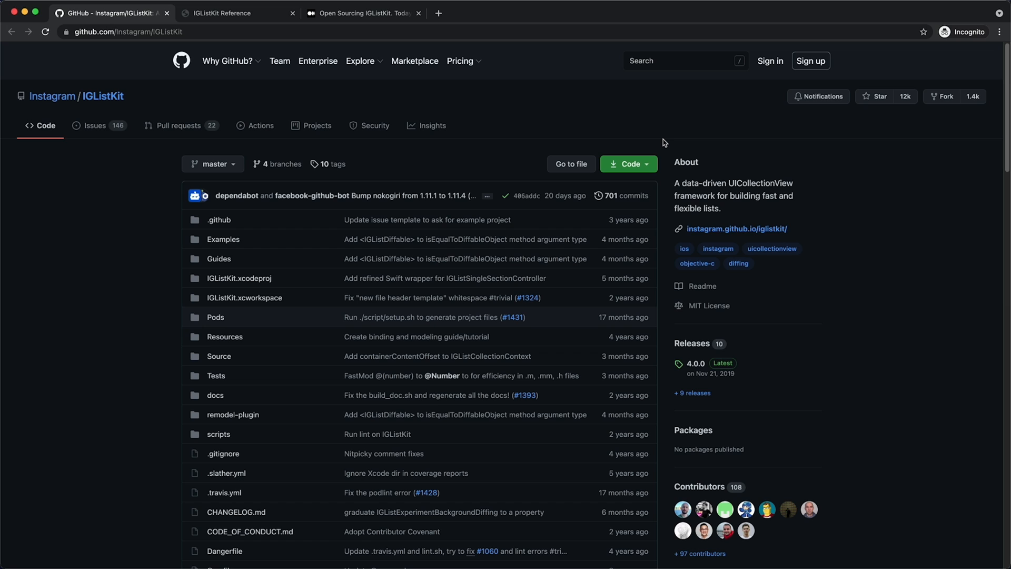
Read the IGListKit README down through Installation, Getting Started and Documentation, then leave for the example projects
scroll(down, 3)
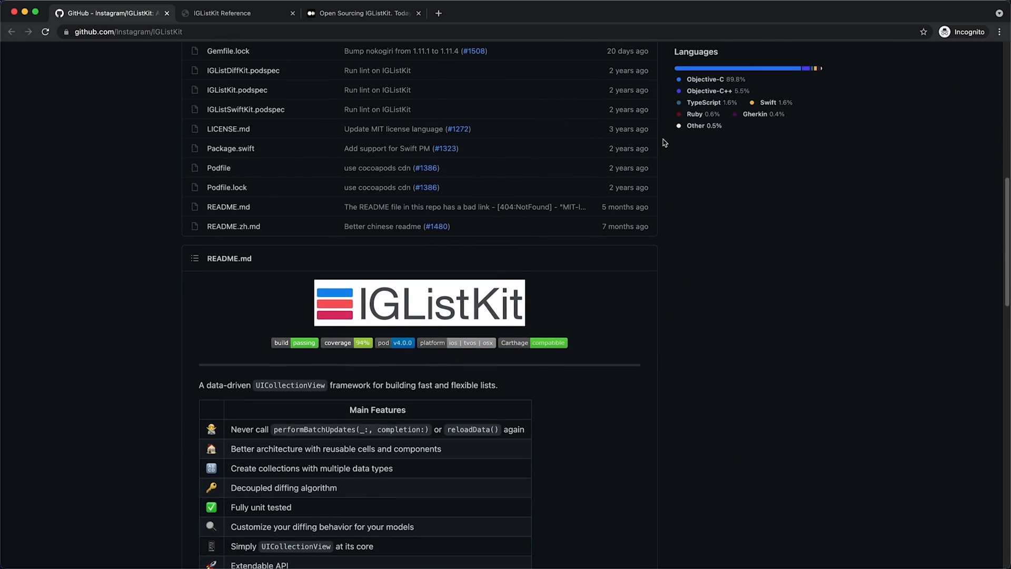
scroll(down, 3)
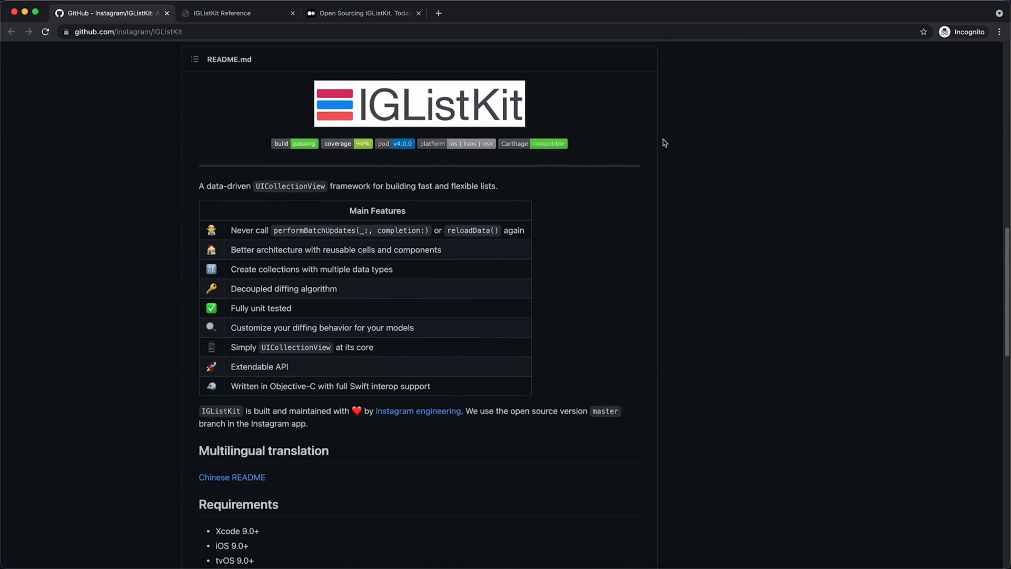
scroll(down, 3)
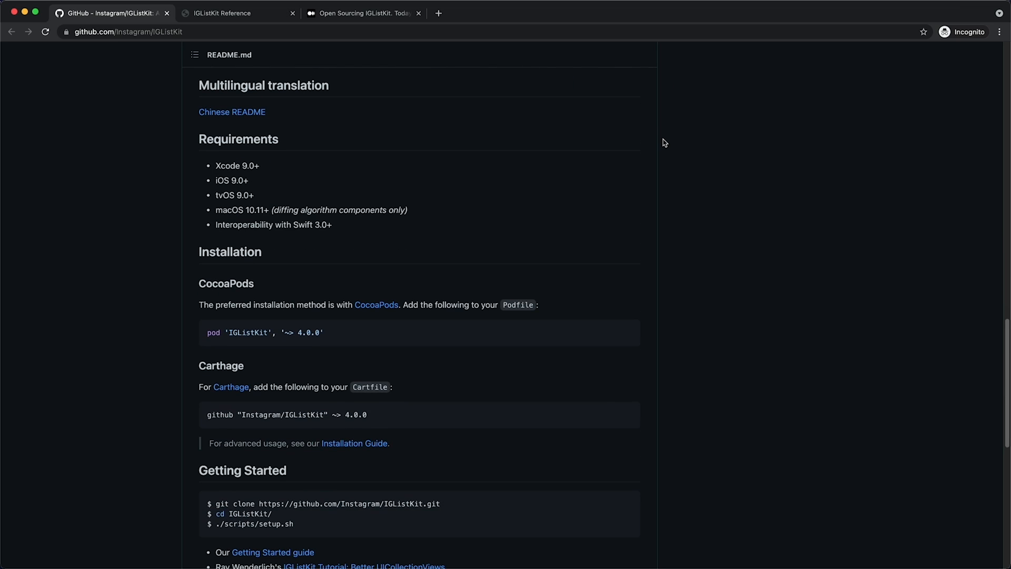
scroll(down, 3)
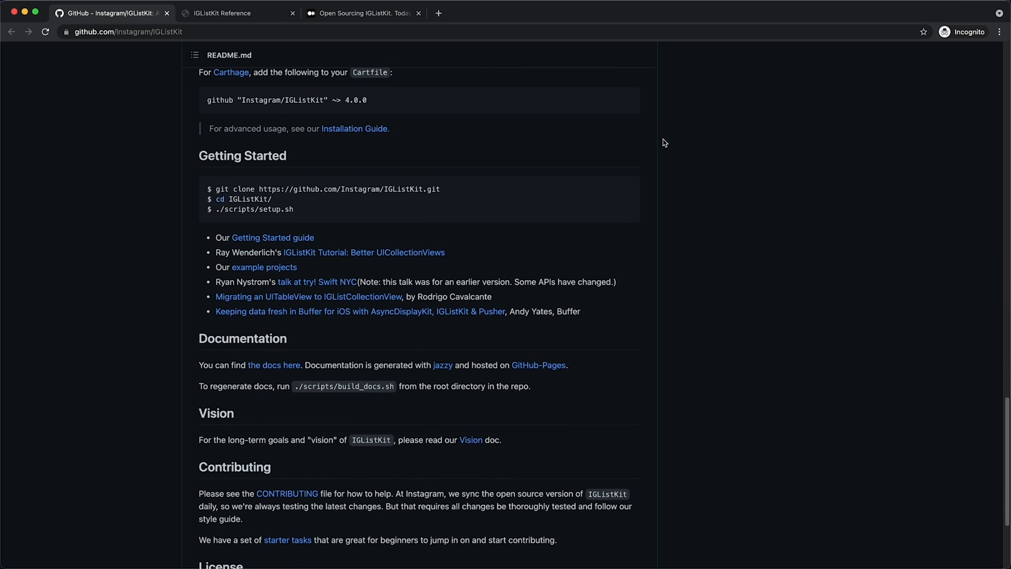
click(225, 12)
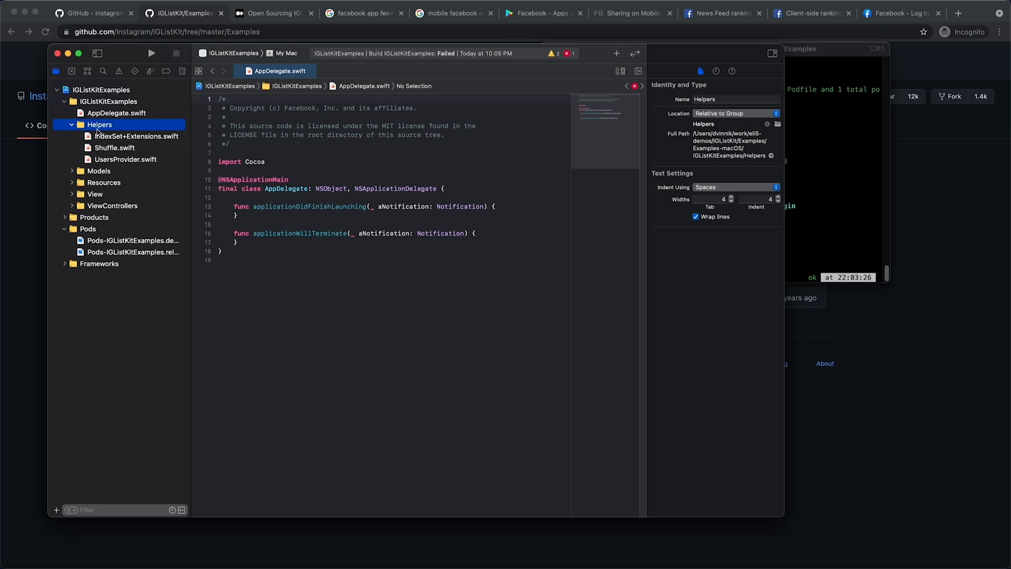
View User.swift and the Resources group in Xcode, then return to the browser for the IGListKit Reference
click(126, 159)
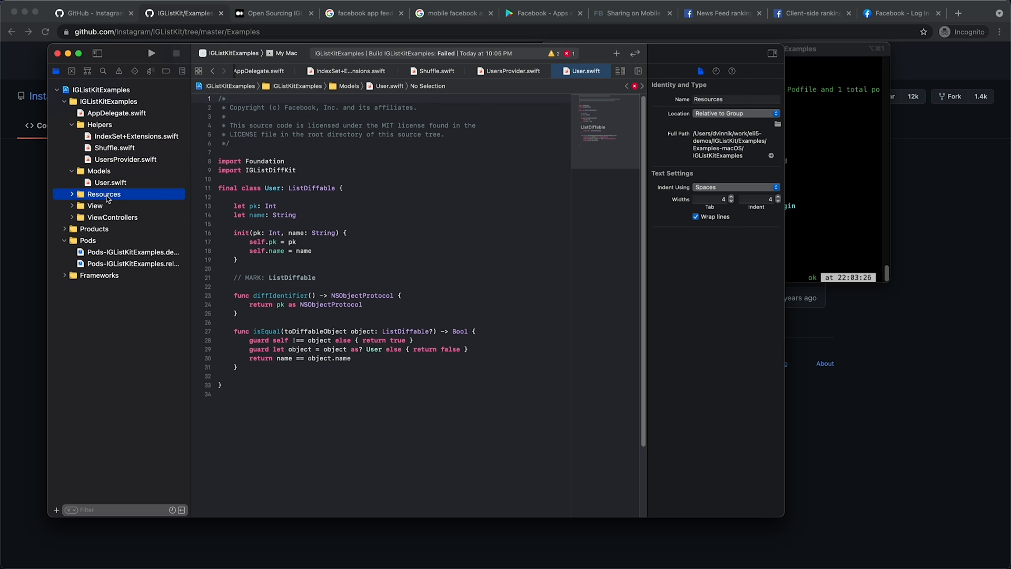
click(107, 229)
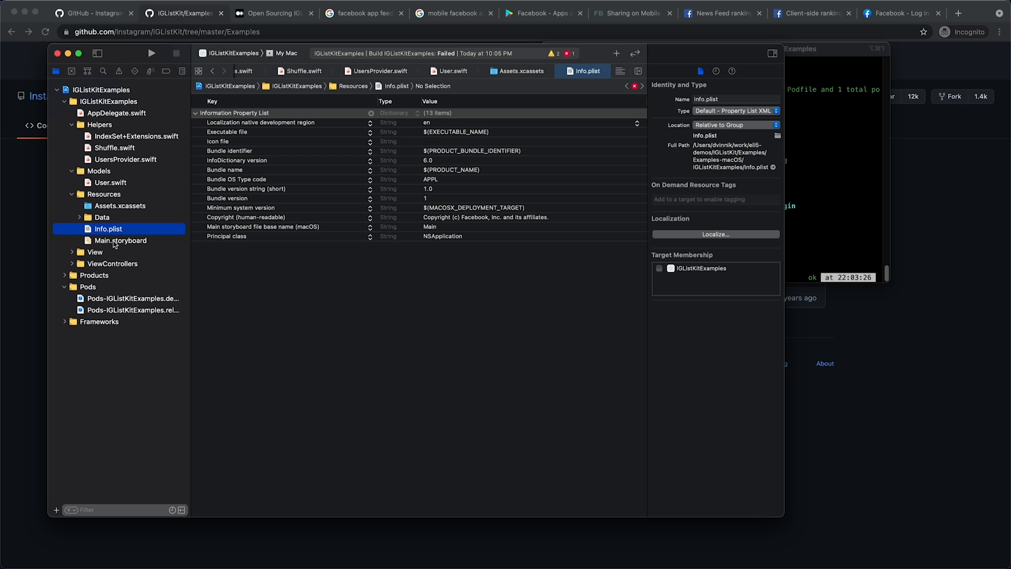
click(287, 13)
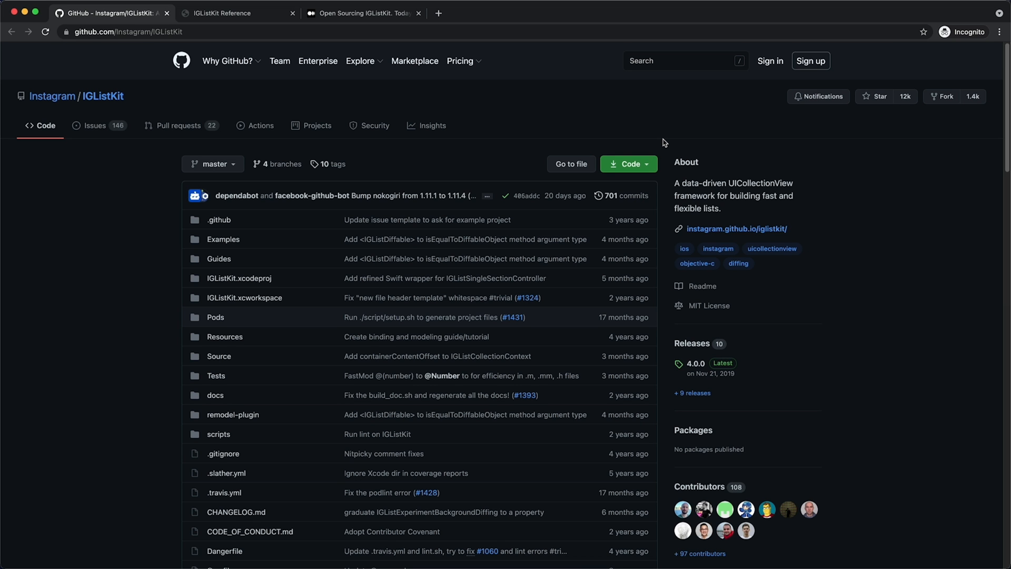
click(225, 13)
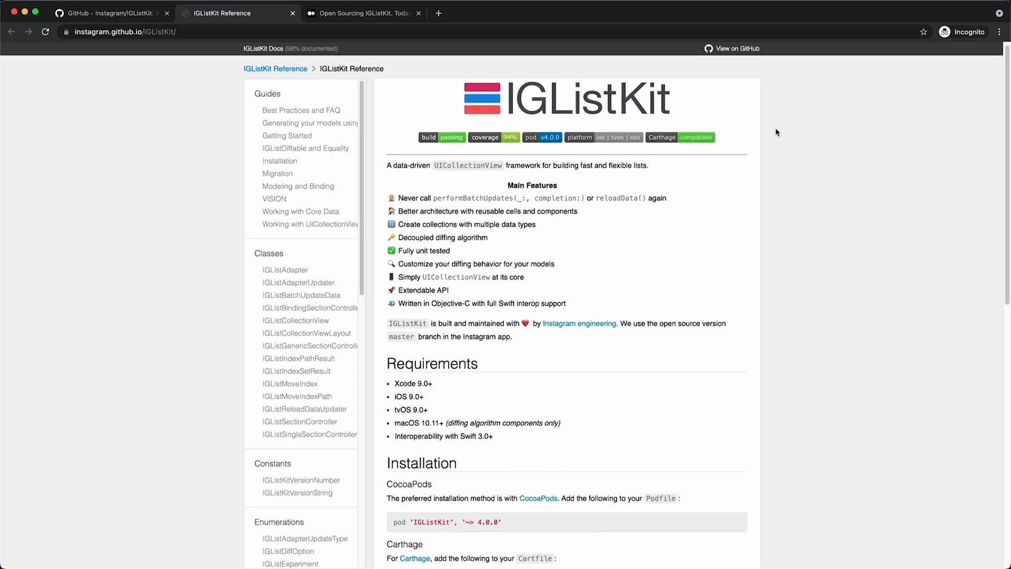
Scroll the IGListKit Reference home page to its Getting Started, Documentation and License sections
scroll(down, 3)
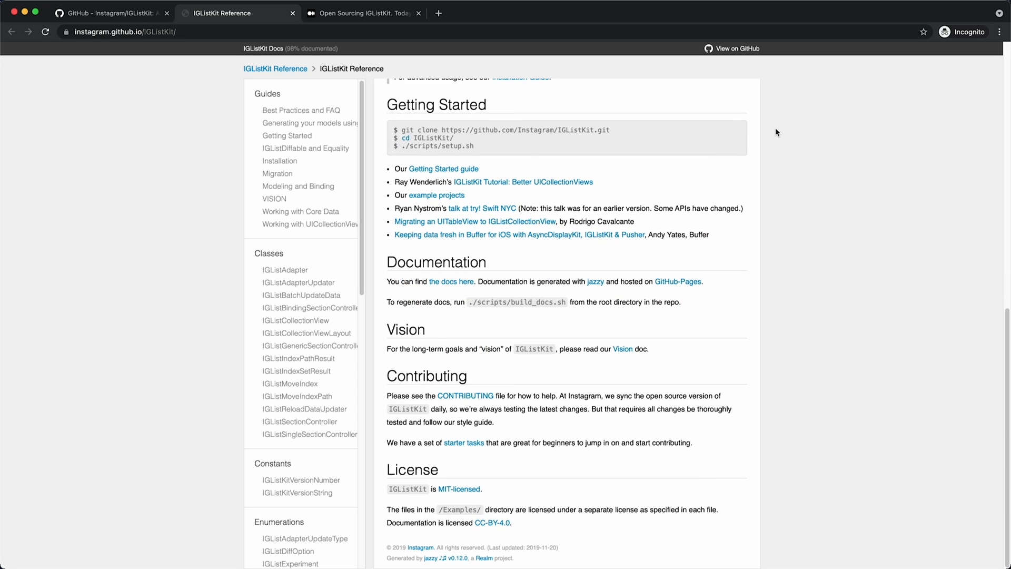
mouse_move(278, 104)
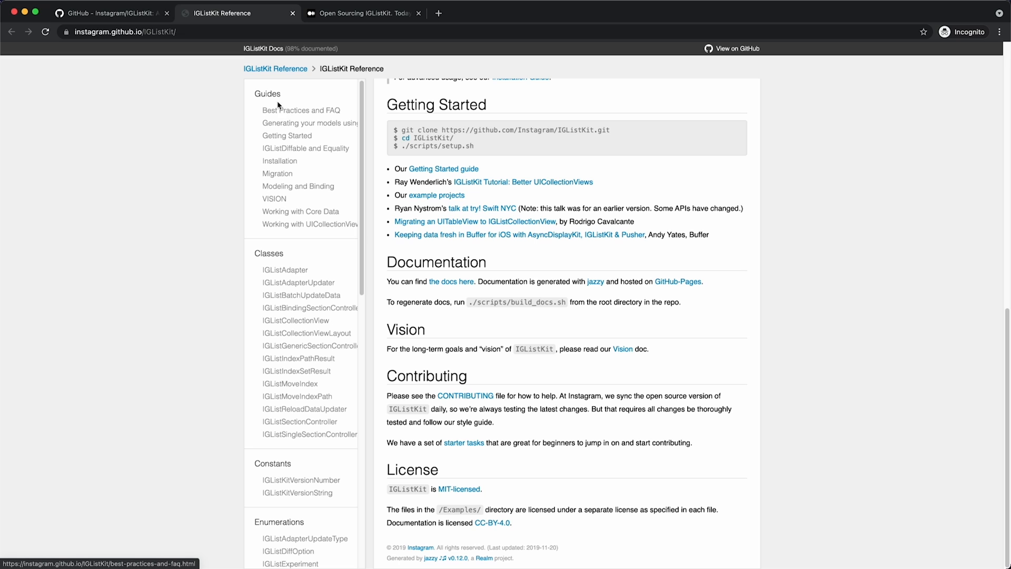